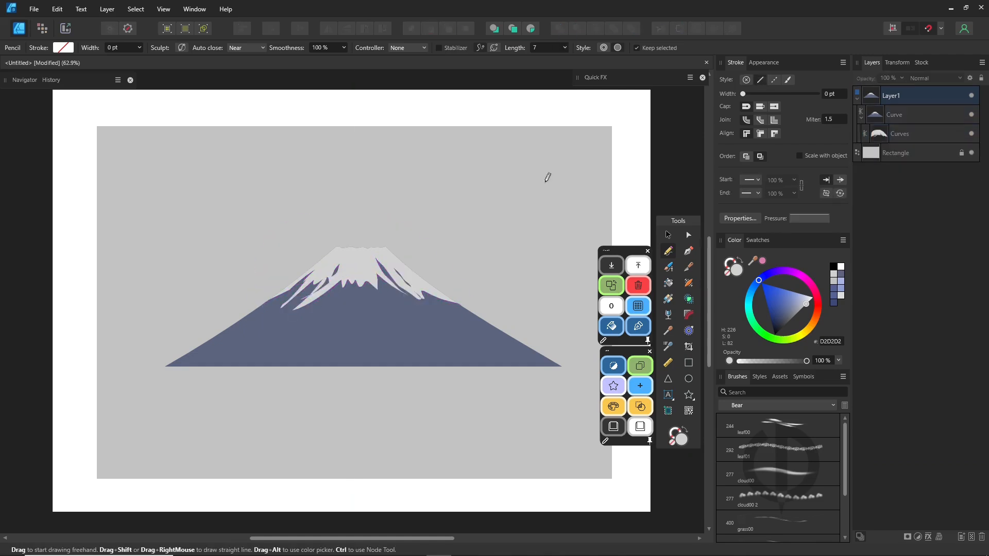
Step: Draw the lake rectangle below Mount Fuji and give it a gradient fill
{"action": "left_click", "coordinate": [894, 114]}
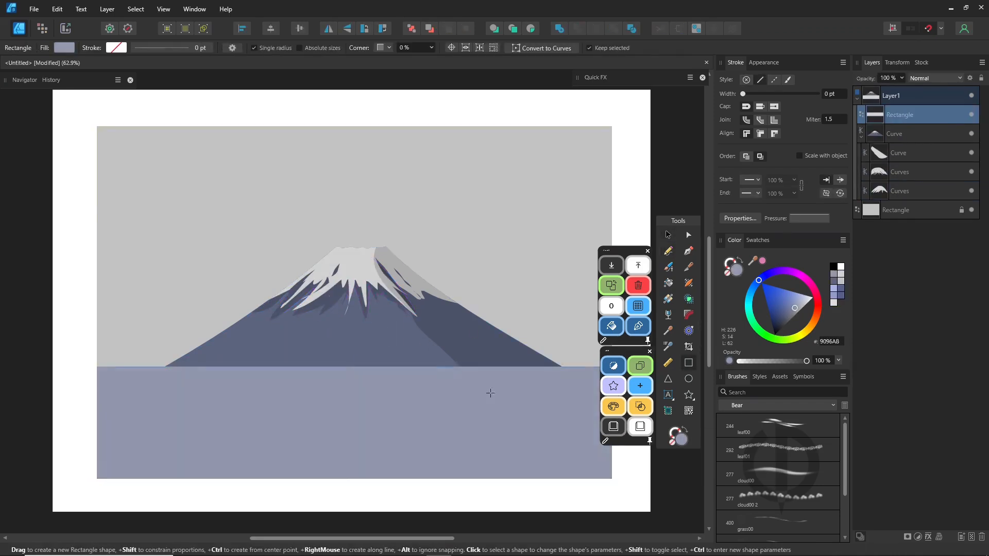
{"action": "left_click", "coordinate": [895, 133]}
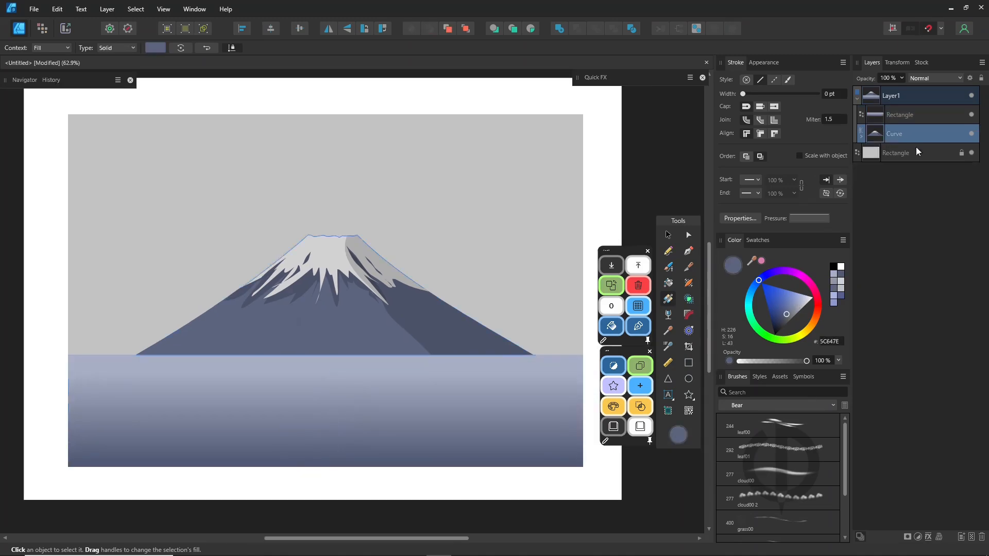
{"action": "left_click", "coordinate": [893, 133]}
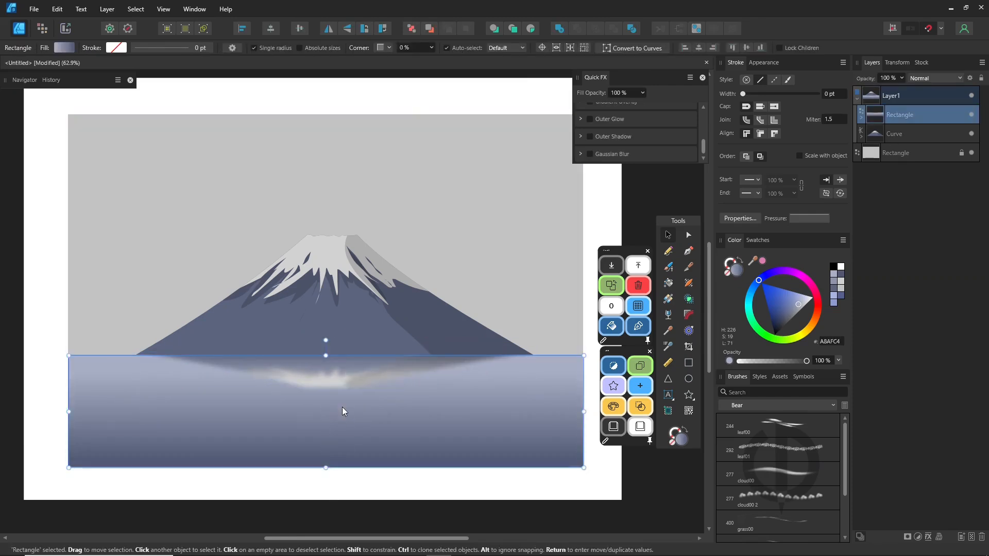
{"action": "left_click", "coordinate": [613, 366]}
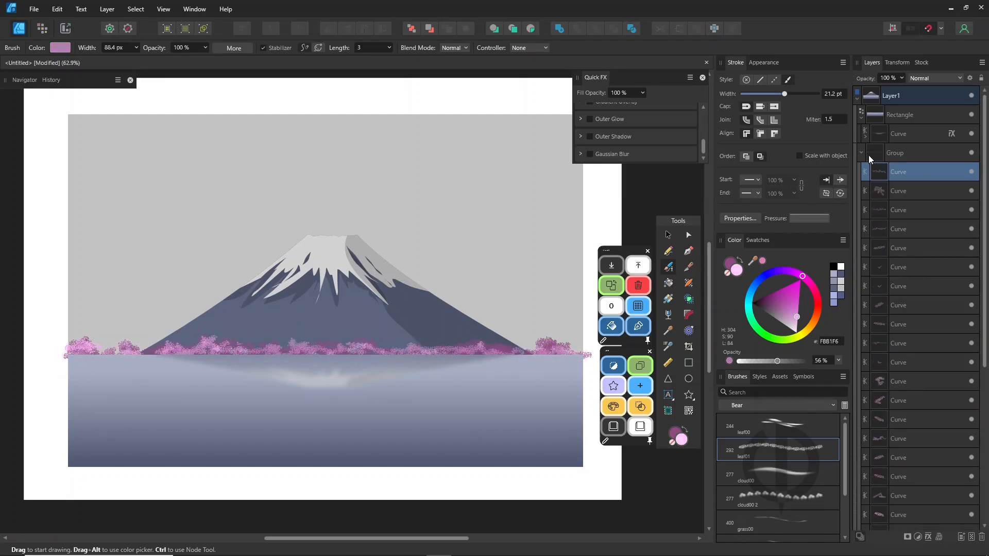
Step: Select the blossom bushes and soften the lake reflection with a Gaussian blur
{"action": "left_click", "coordinate": [379, 354]}
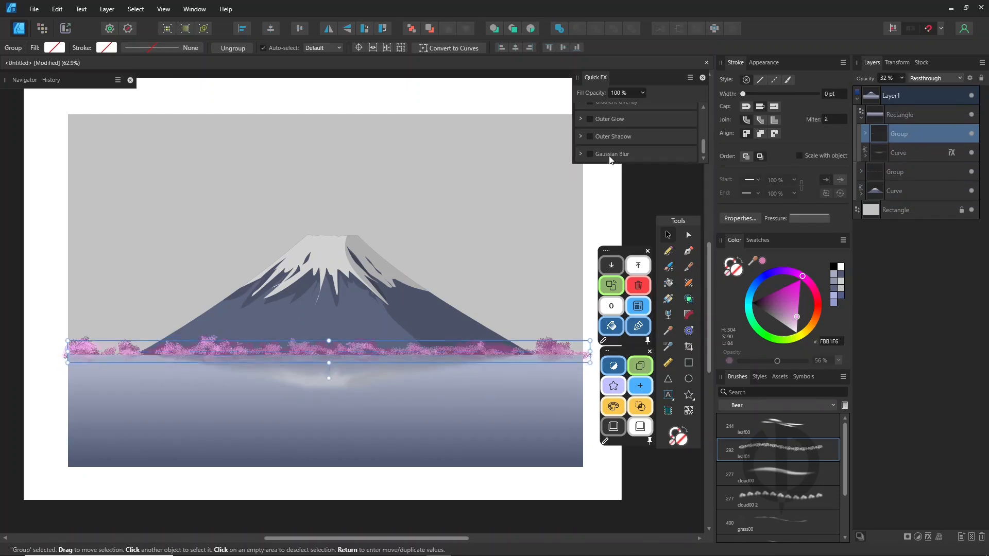
{"action": "left_click", "coordinate": [898, 152]}
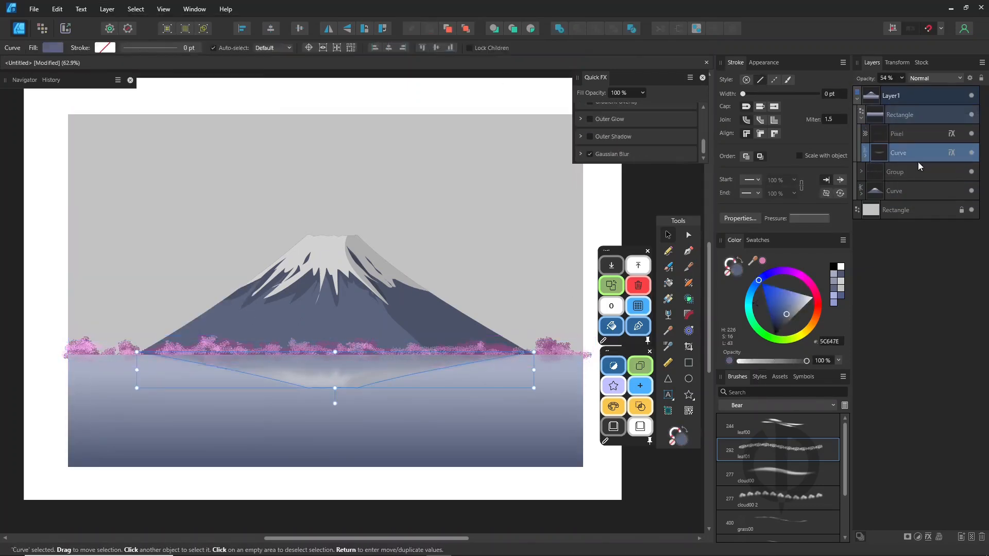
{"action": "left_click", "coordinate": [604, 482]}
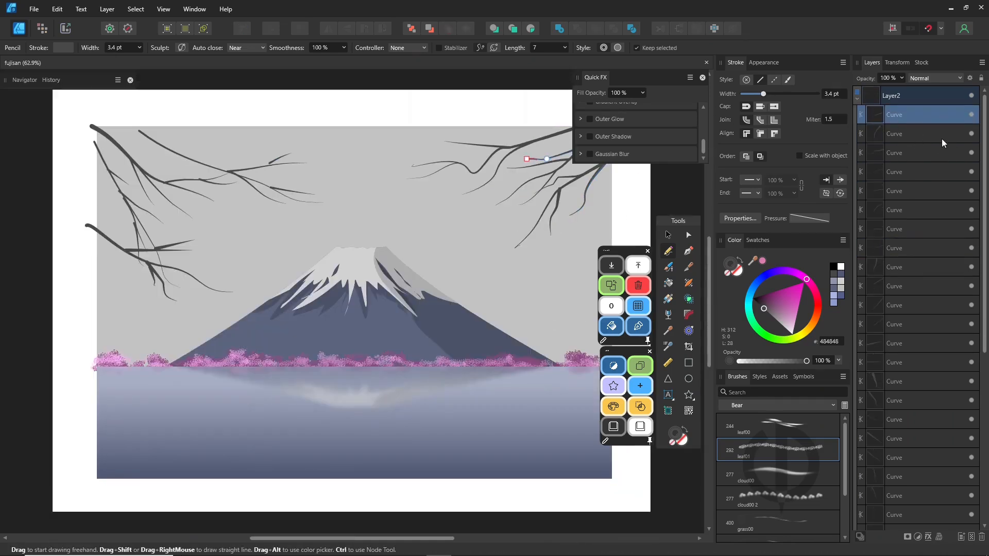
Step: Collapse and select the branches layer, add an empty layer, and pick the Star tool
{"action": "left_click", "coordinate": [860, 95]}
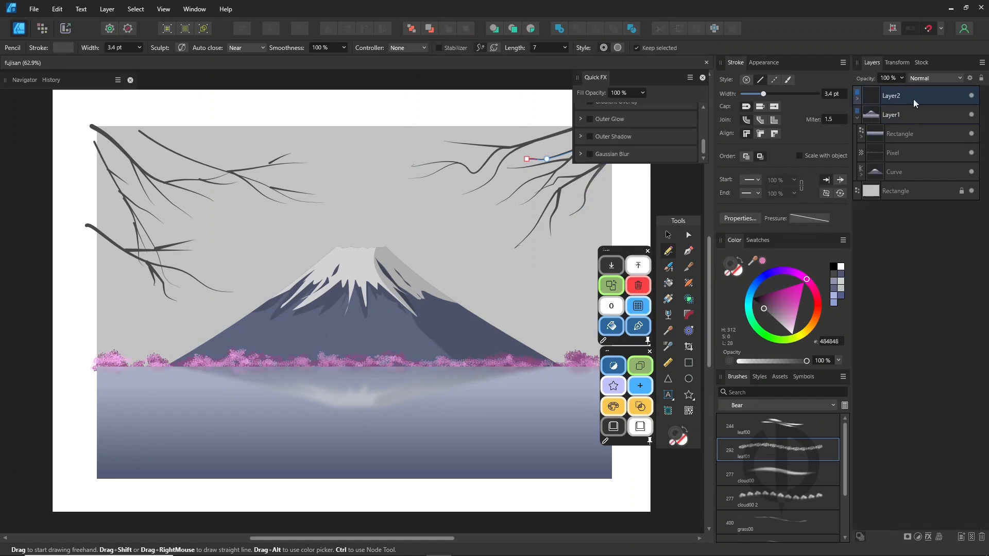
{"action": "left_click", "coordinate": [891, 95]}
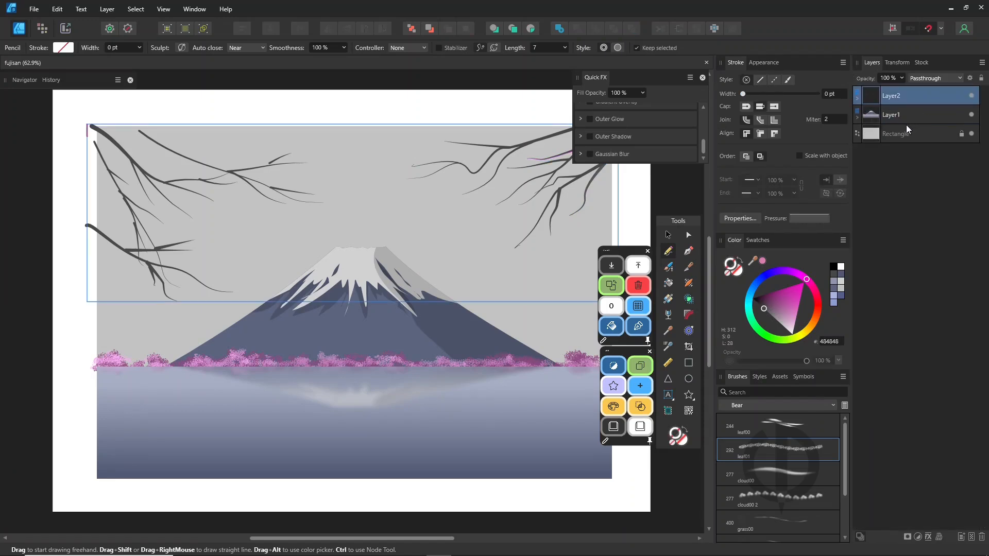
{"action": "left_click", "coordinate": [961, 537]}
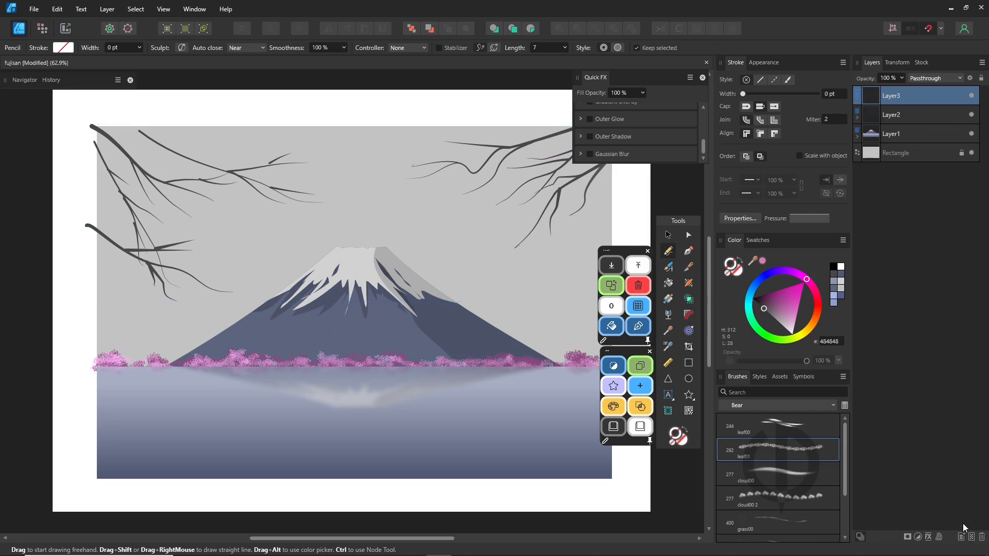
{"action": "mouse_move", "coordinate": [692, 206]}
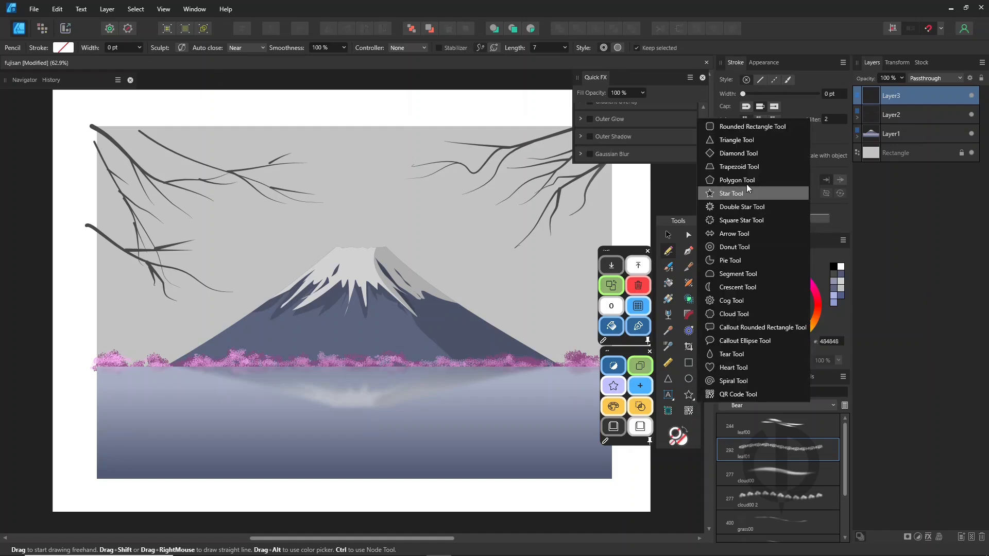
{"action": "mouse_move", "coordinate": [275, 317]}
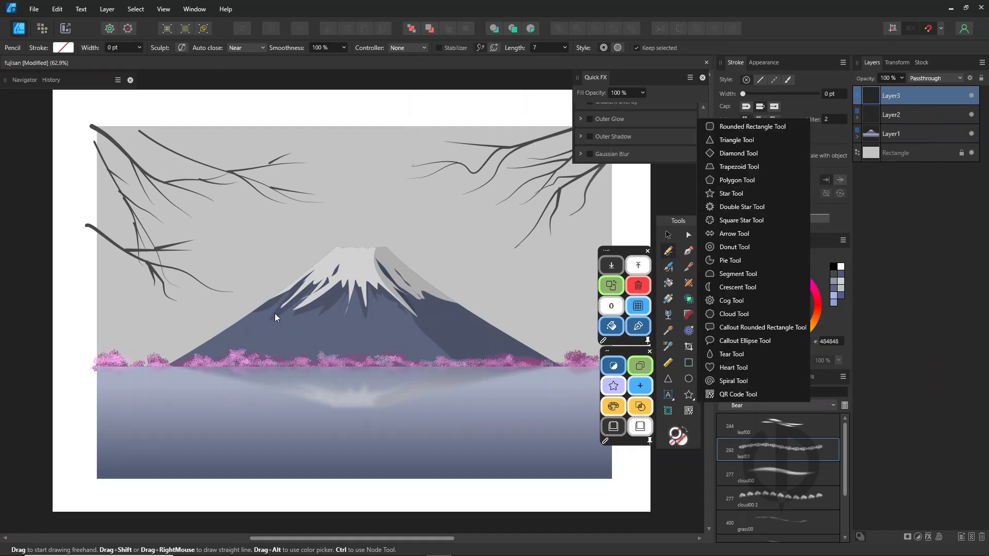
{"action": "left_click", "coordinate": [730, 193]}
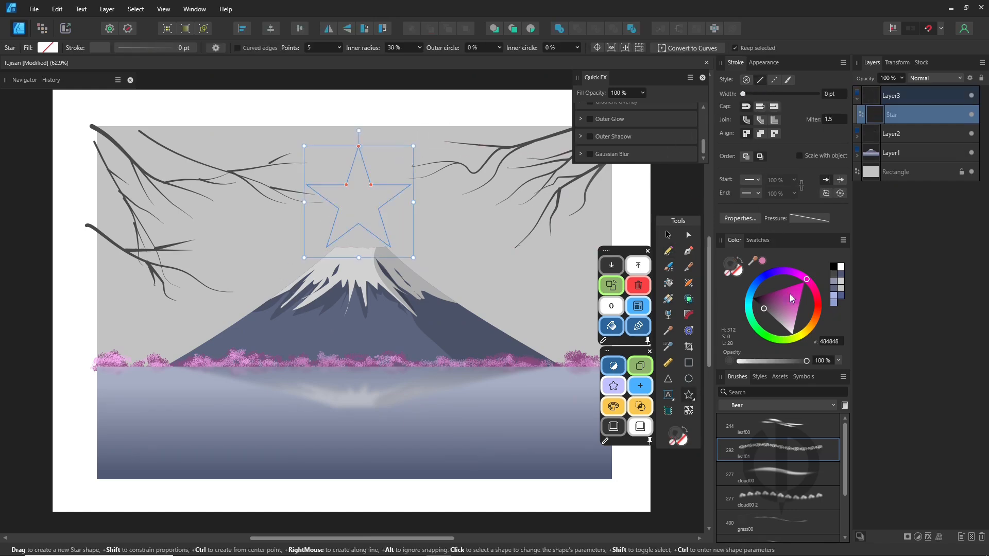
Step: Fill the star white and apply the five-petal flower preset
{"action": "left_click", "coordinate": [733, 264]}
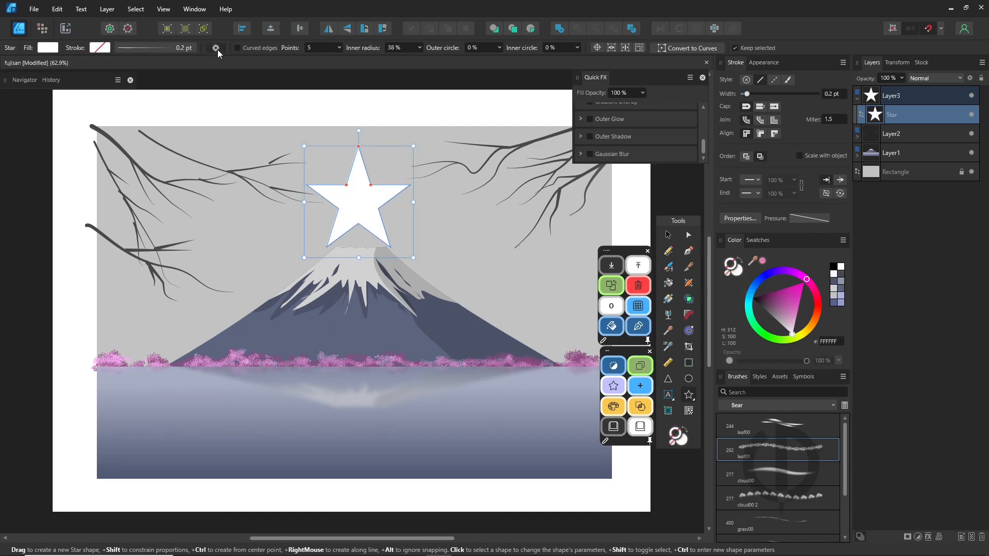
{"action": "left_click", "coordinate": [215, 48]}
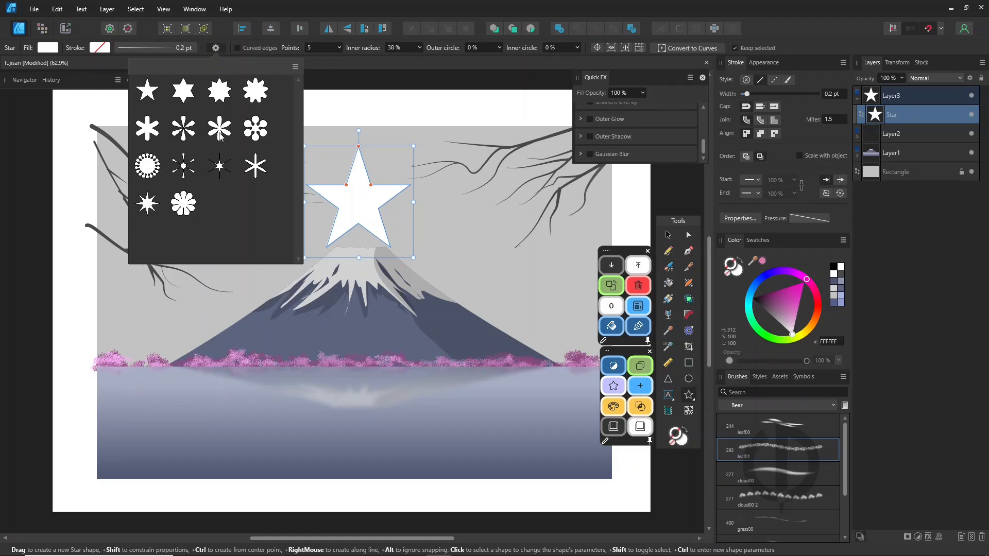
{"action": "left_click", "coordinate": [183, 204]}
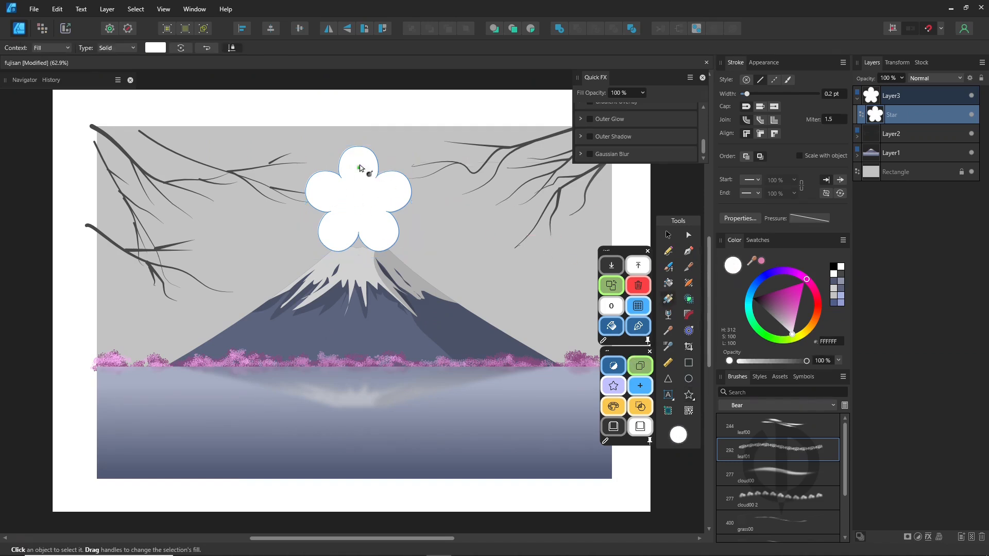
Step: Give the flower a radial gradient centred in the blossom
{"action": "left_click", "coordinate": [116, 48]}
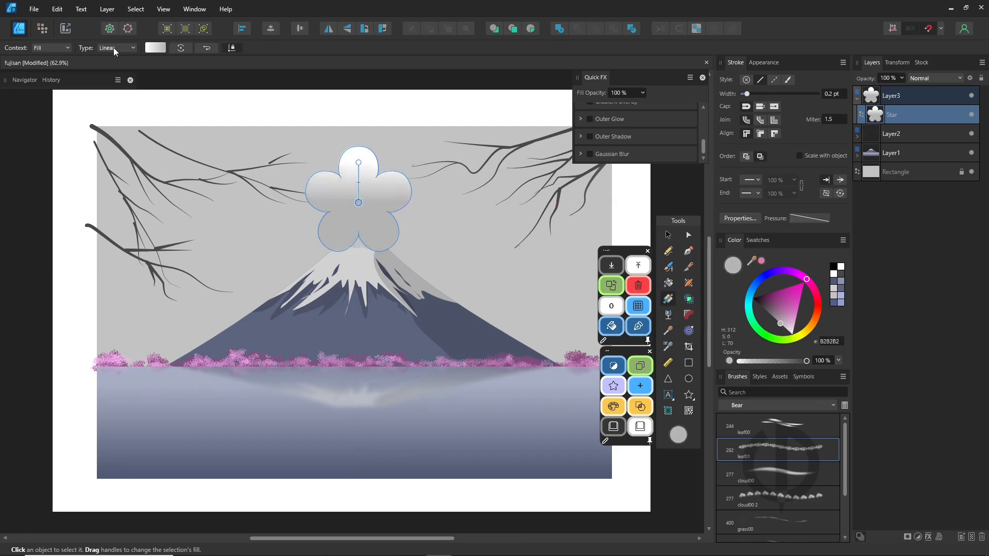
{"action": "left_click", "coordinate": [116, 48]}
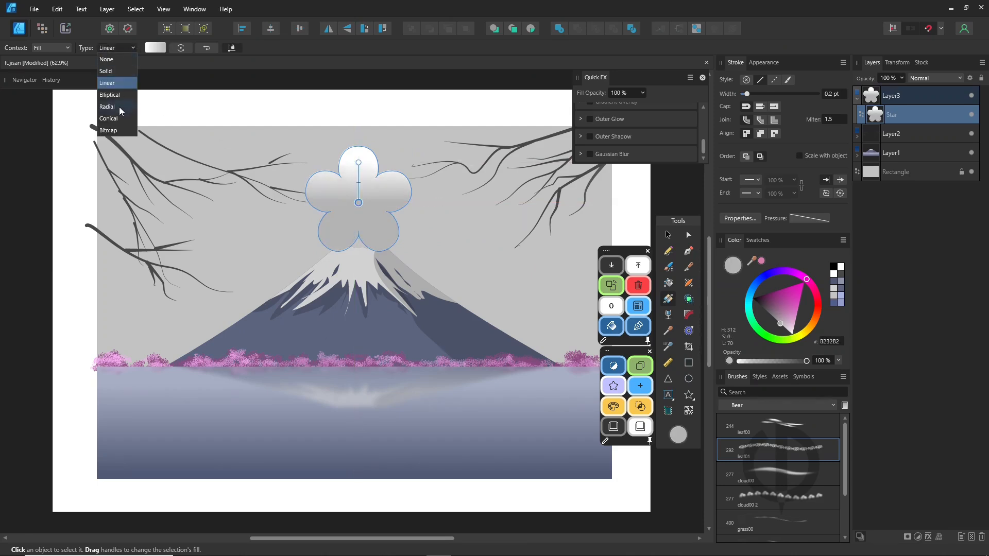
{"action": "left_click", "coordinate": [107, 106]}
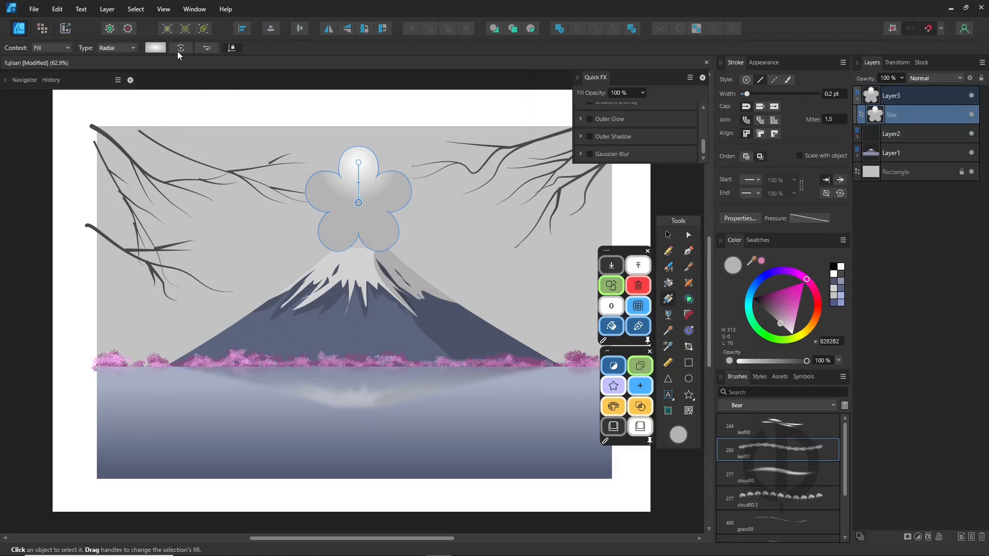
{"action": "left_click_drag", "start_coordinate": [358, 164], "coordinate": [360, 203]}
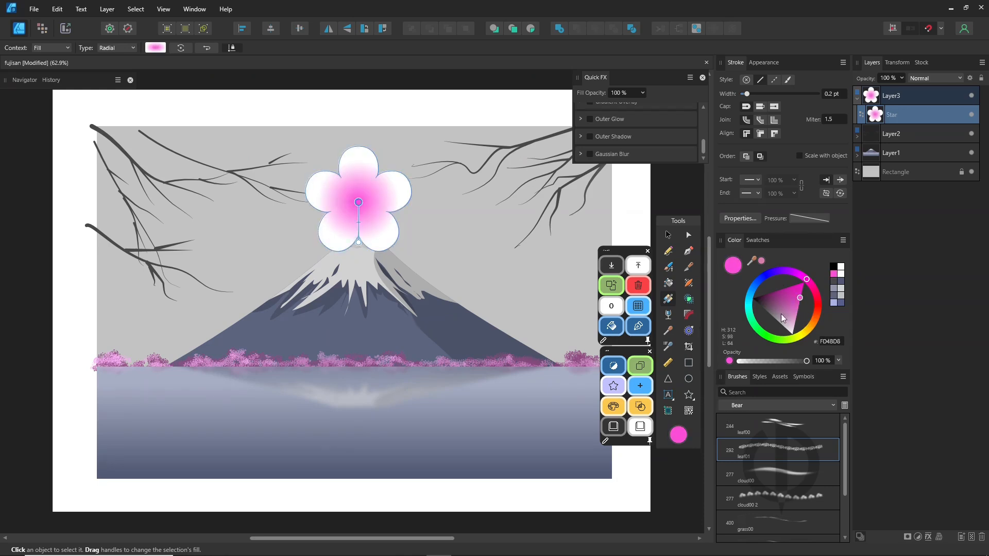
{"action": "mouse_move", "coordinate": [667, 251]}
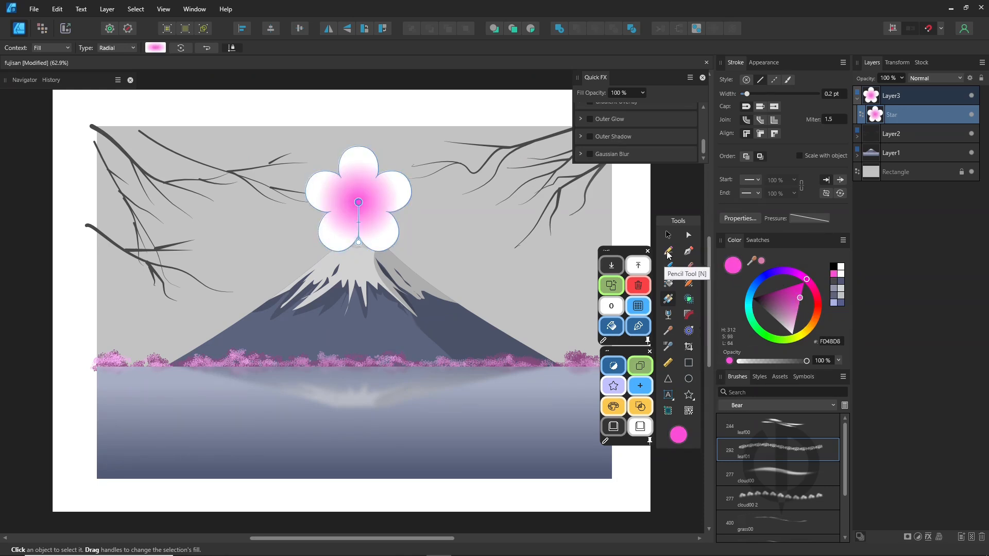
Step: Set a tapered pressure curve on the Pencil and draw stamens from the centre
{"action": "left_click", "coordinate": [667, 251]}
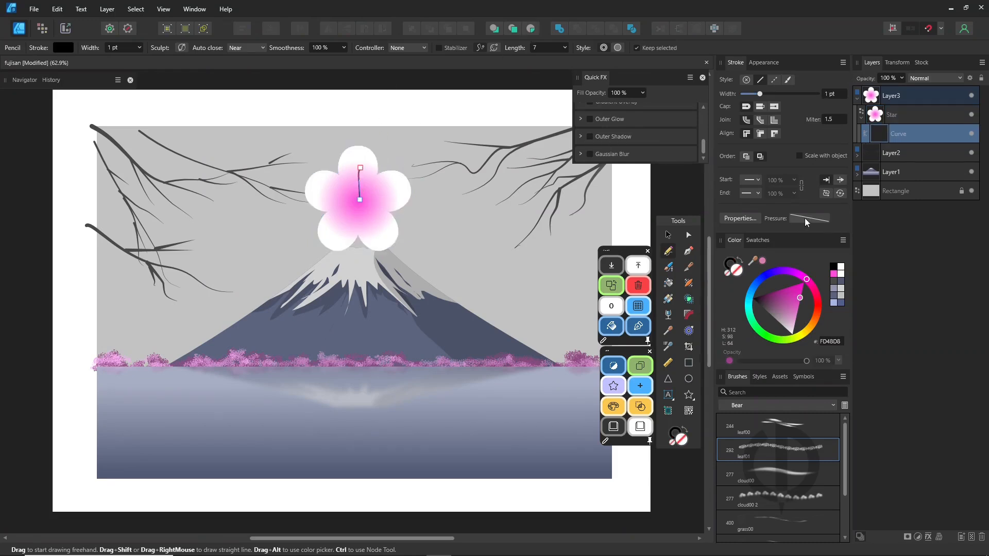
{"action": "left_click", "coordinate": [808, 219]}
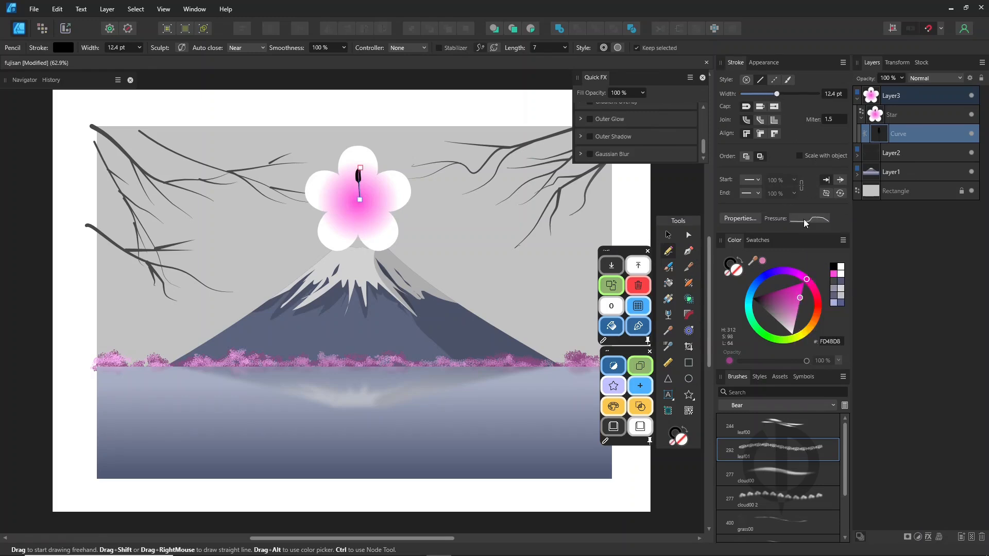
{"action": "left_click", "coordinate": [810, 219]}
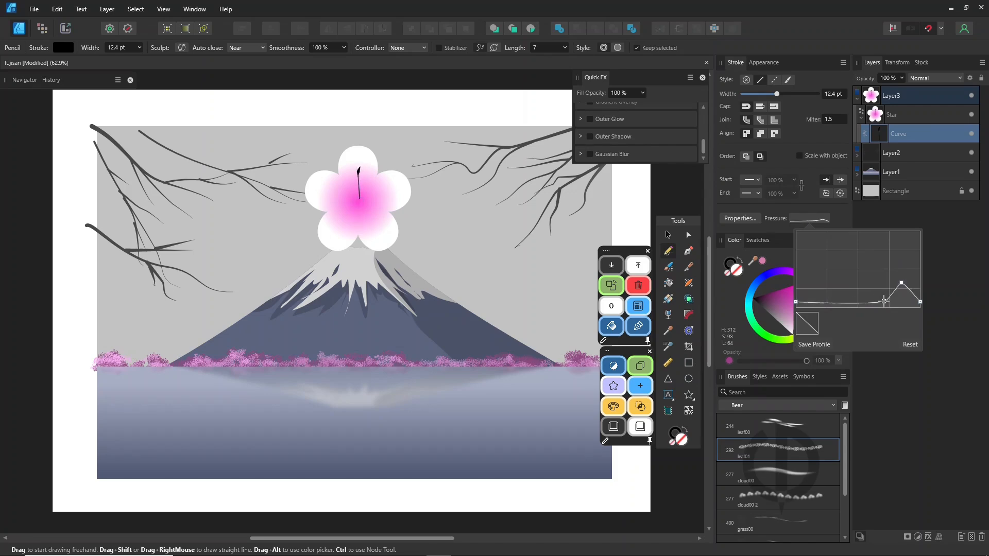
{"action": "left_click", "coordinate": [359, 183]}
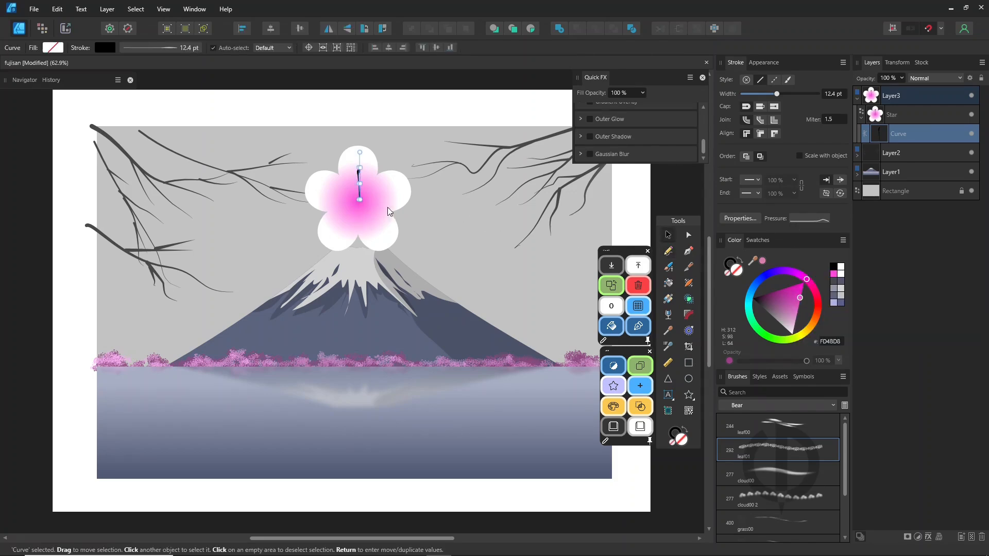
{"action": "left_click", "coordinate": [667, 250]}
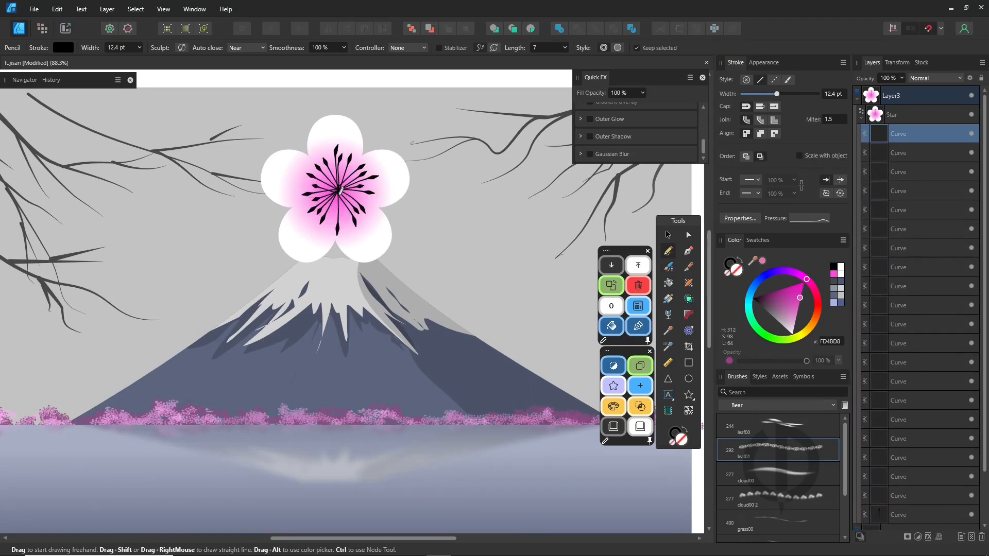
Step: Arrange duplicated blossoms and petals, clear the selection, and select Layer3
{"action": "left_click", "coordinate": [334, 192]}
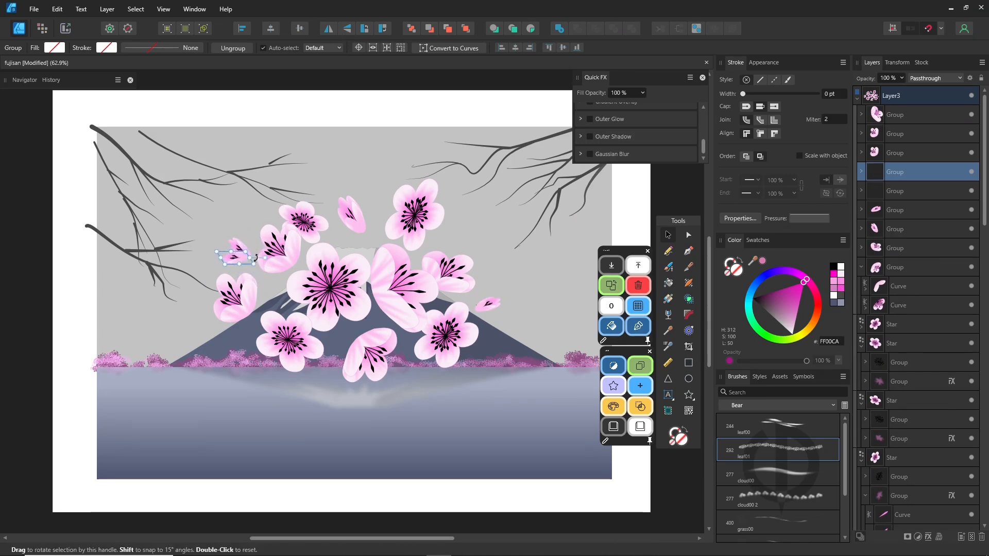
{"action": "left_click", "coordinate": [241, 257]}
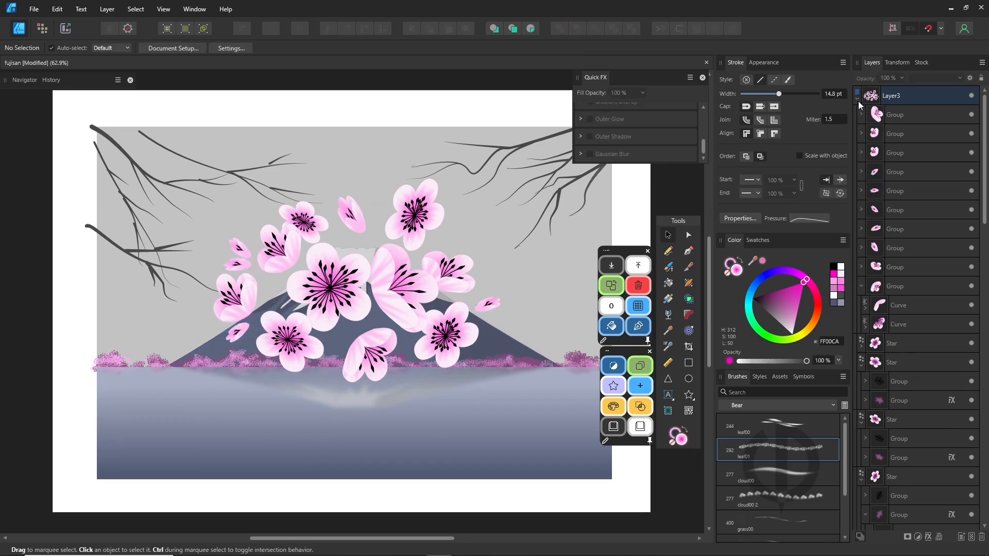
{"action": "left_click", "coordinate": [891, 95]}
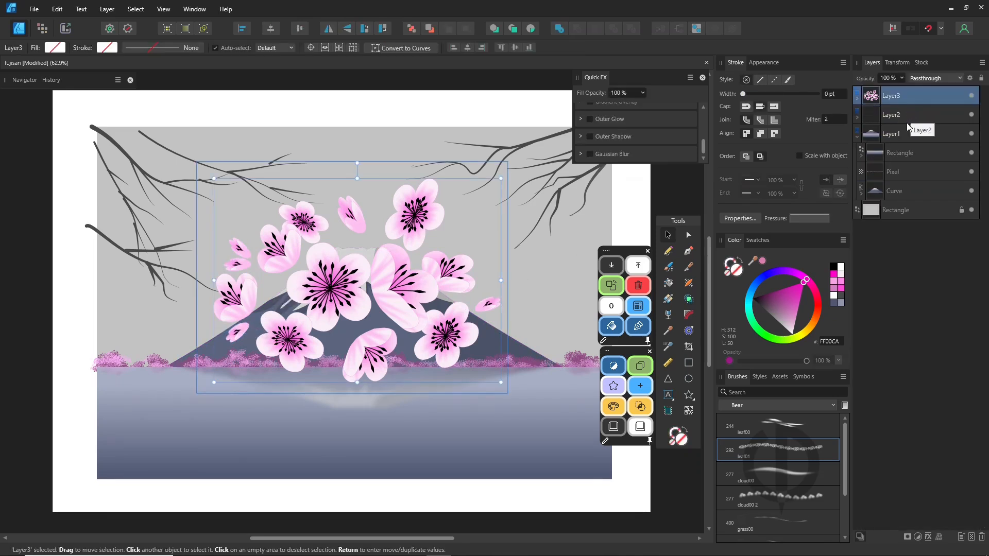
Step: Export the selected cluster as PNG 'sakura', replacing the old file, then hide Layer3
{"action": "left_click", "coordinate": [33, 9]}
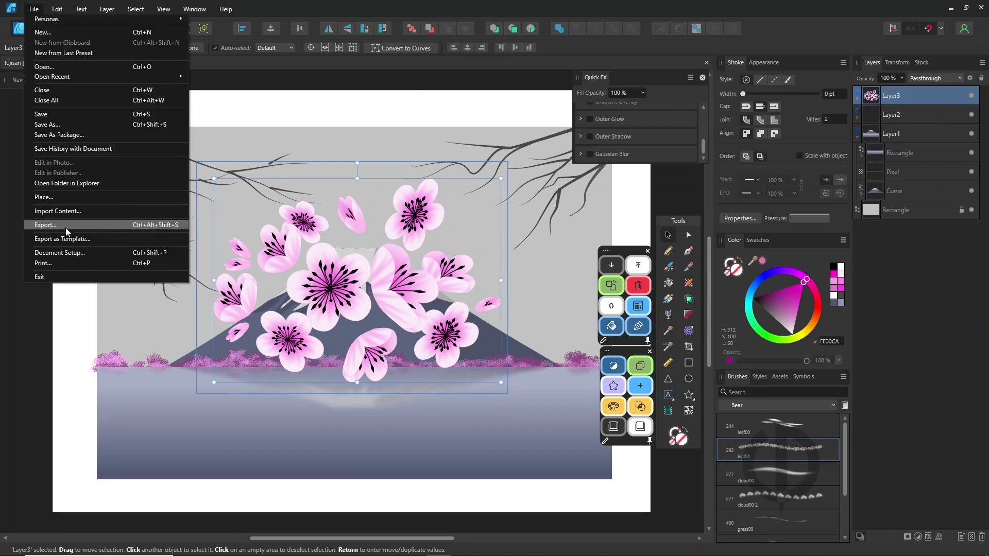
{"action": "left_click", "coordinate": [45, 225]}
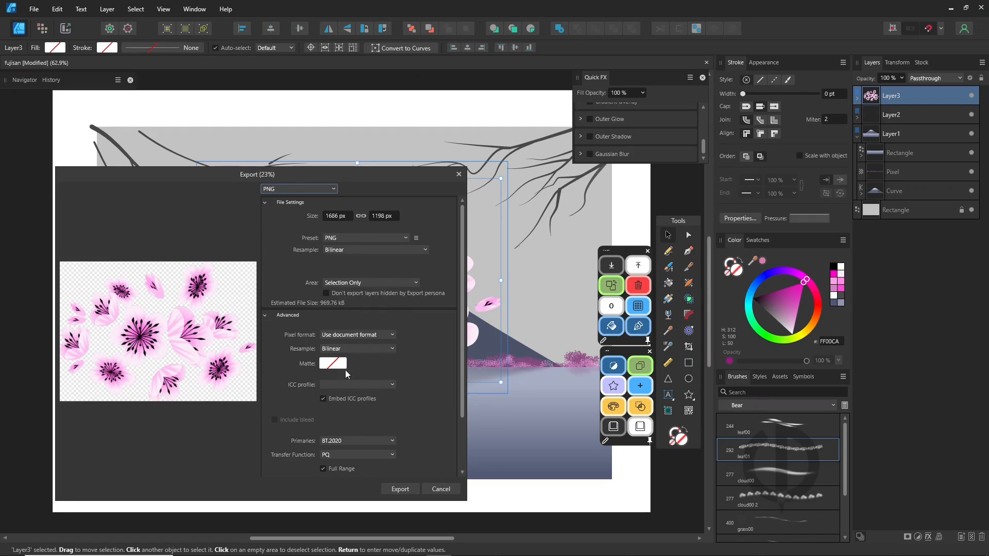
{"action": "left_click", "coordinate": [399, 489]}
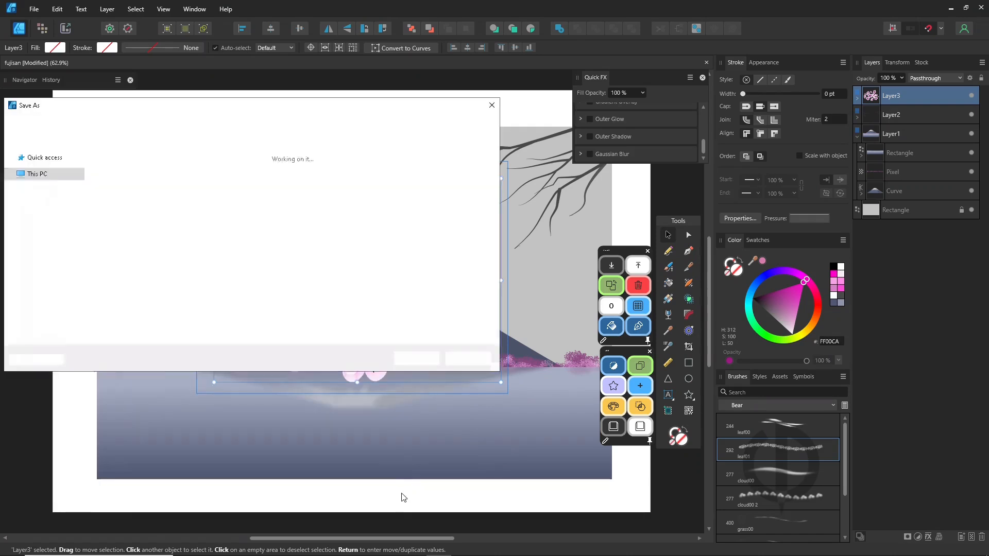
{"action": "left_click", "coordinate": [415, 358]}
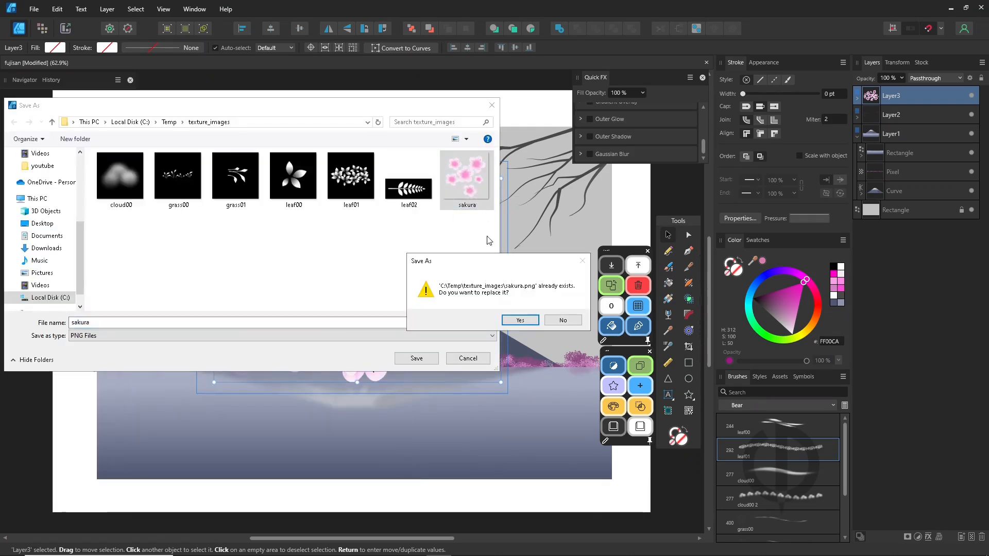
{"action": "left_click", "coordinate": [519, 320]}
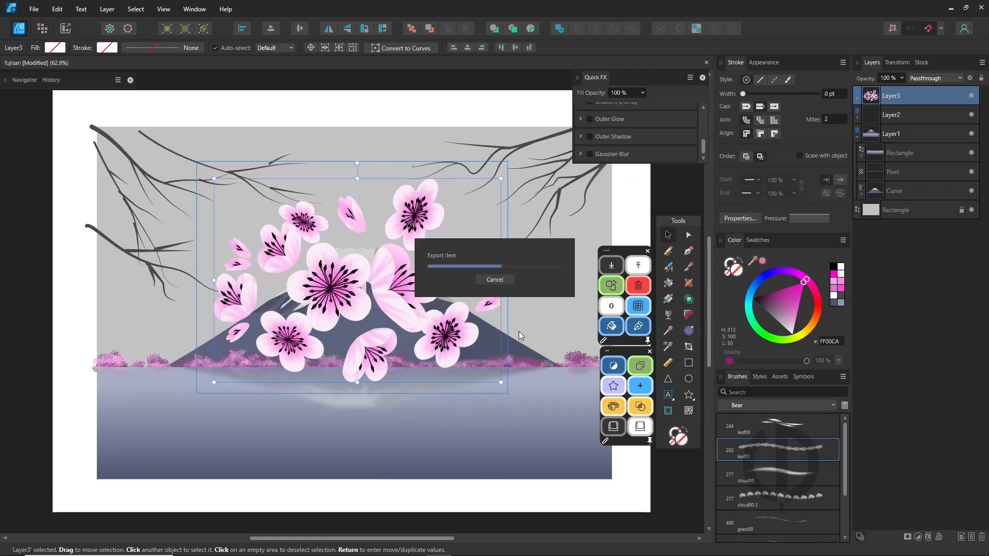
{"action": "left_click", "coordinate": [494, 279]}
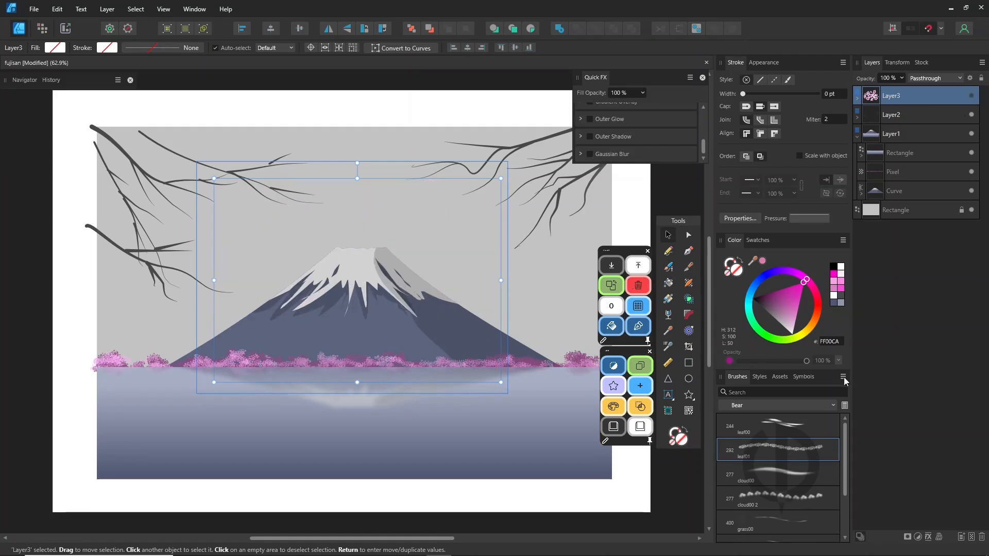
Step: Create the textured image brush 'sakura 2' with its Body set to Repeat
{"action": "left_click", "coordinate": [843, 377]}
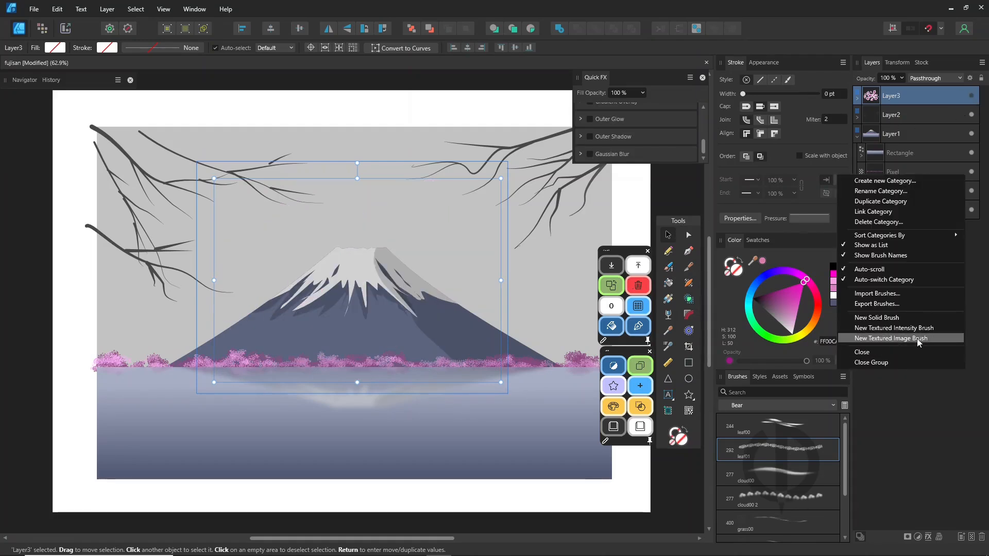
{"action": "left_click", "coordinate": [893, 338]}
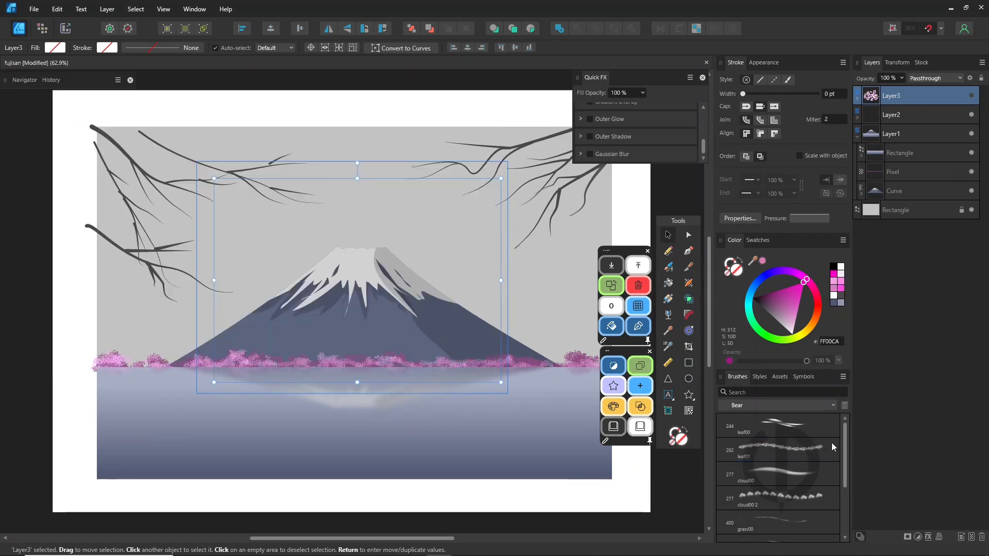
{"action": "scroll", "scroll_direction": "down", "scroll_amount": 3}
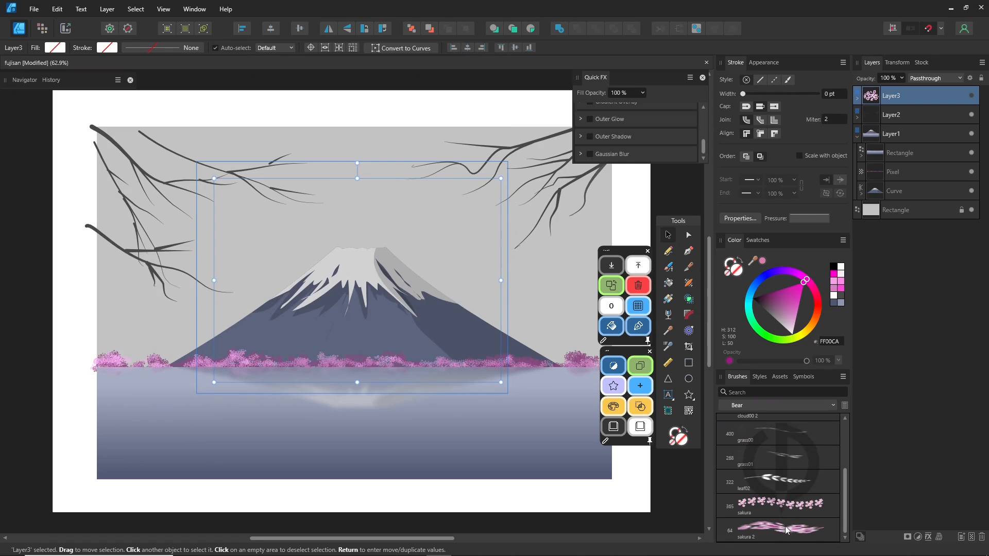
{"action": "double_click", "coordinate": [778, 530]}
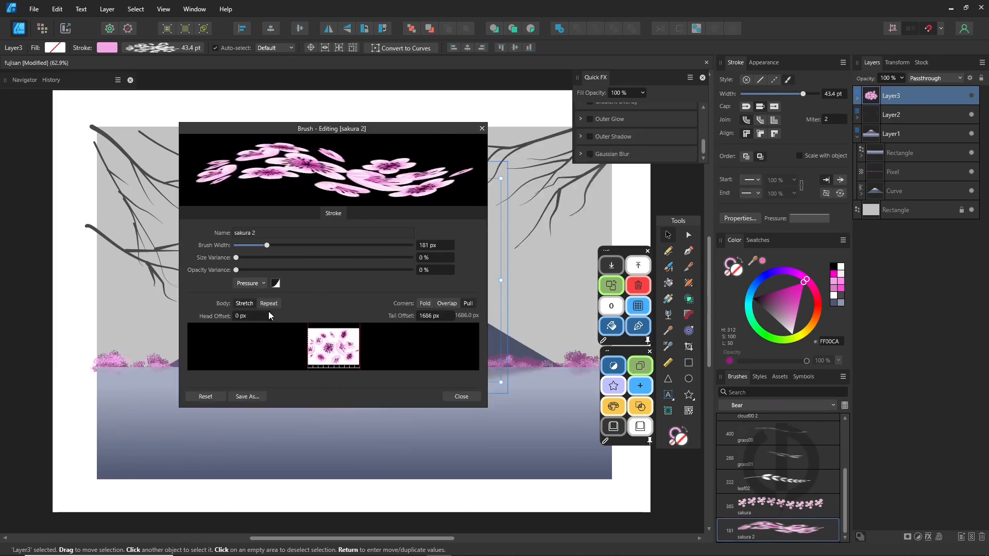
{"action": "left_click", "coordinate": [268, 304]}
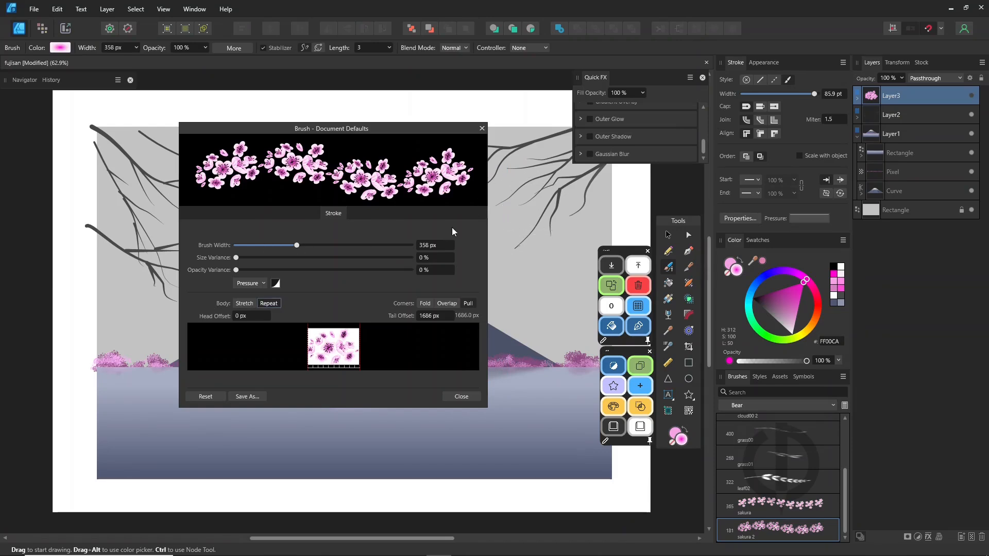
Step: Close the brush settings, add a layer, and paint sakura 2 garlands along the branches
{"action": "left_click", "coordinate": [460, 396]}
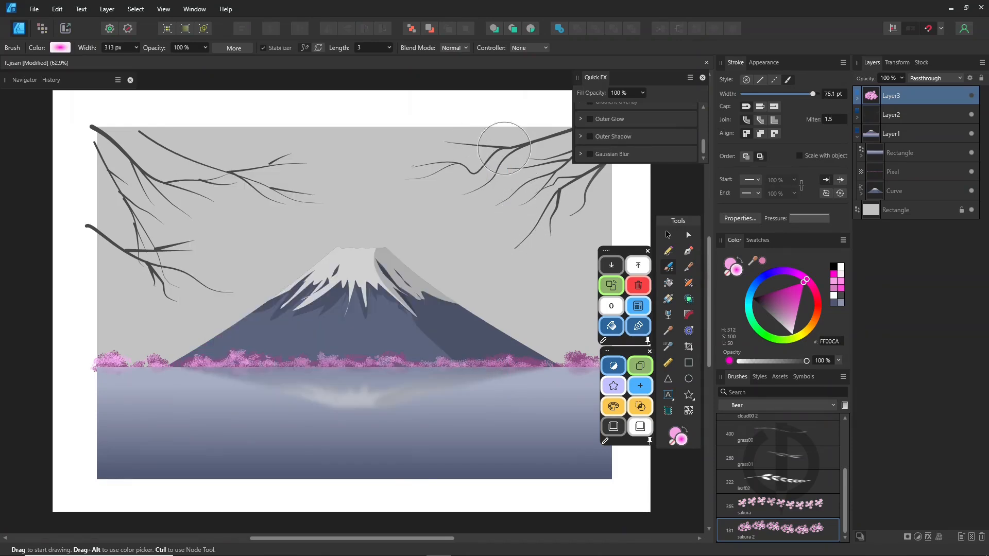
{"action": "mouse_move", "coordinate": [959, 544]}
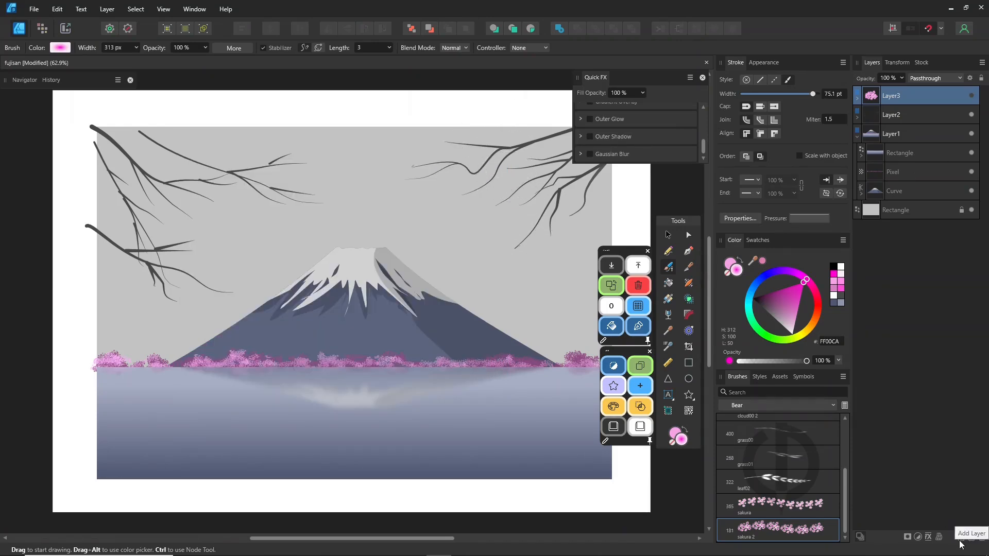
{"action": "left_click", "coordinate": [958, 537]}
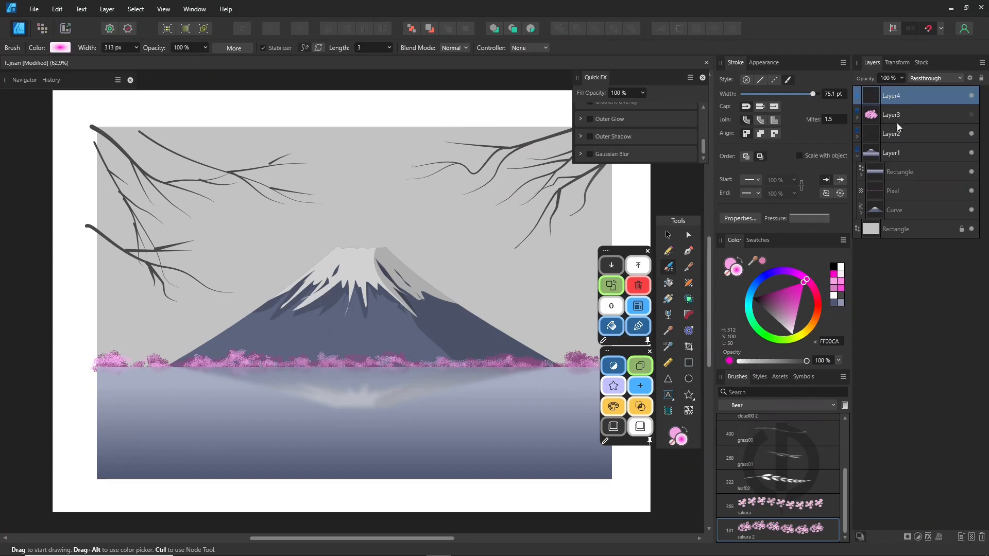
{"action": "mouse_move", "coordinate": [244, 171]}
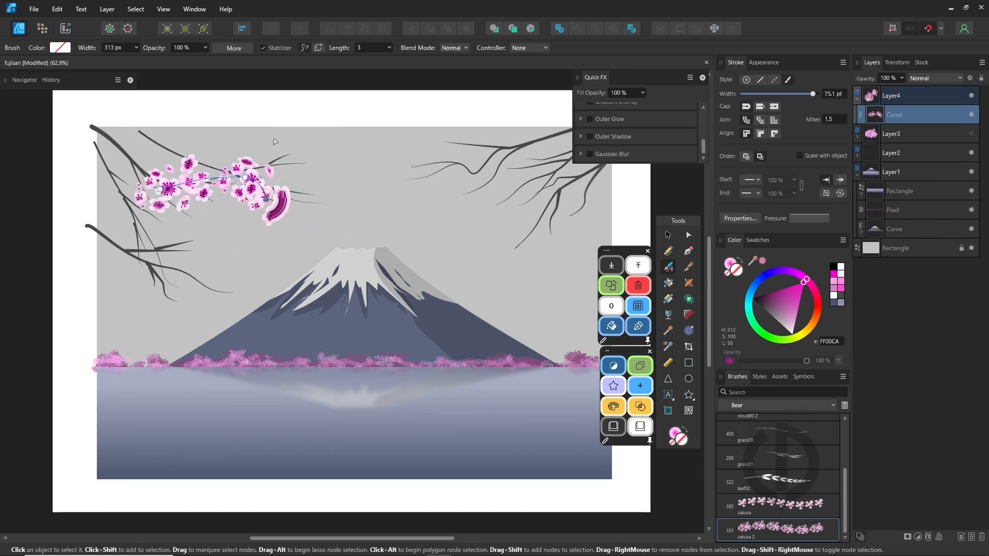
{"action": "left_click", "coordinate": [893, 95]}
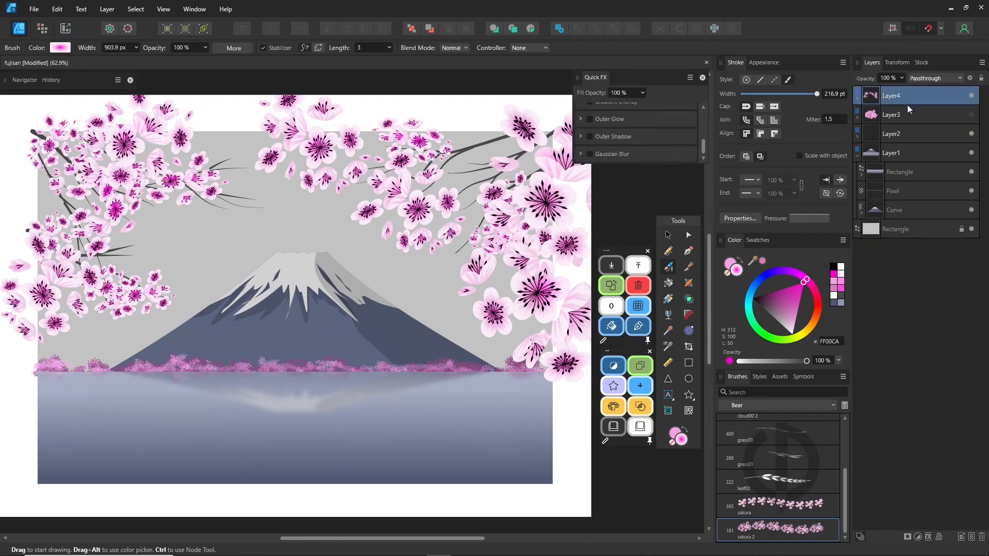
Step: Paint more sakura 2 strokes of varied widths over both branch areas
{"action": "left_click", "coordinate": [891, 152]}
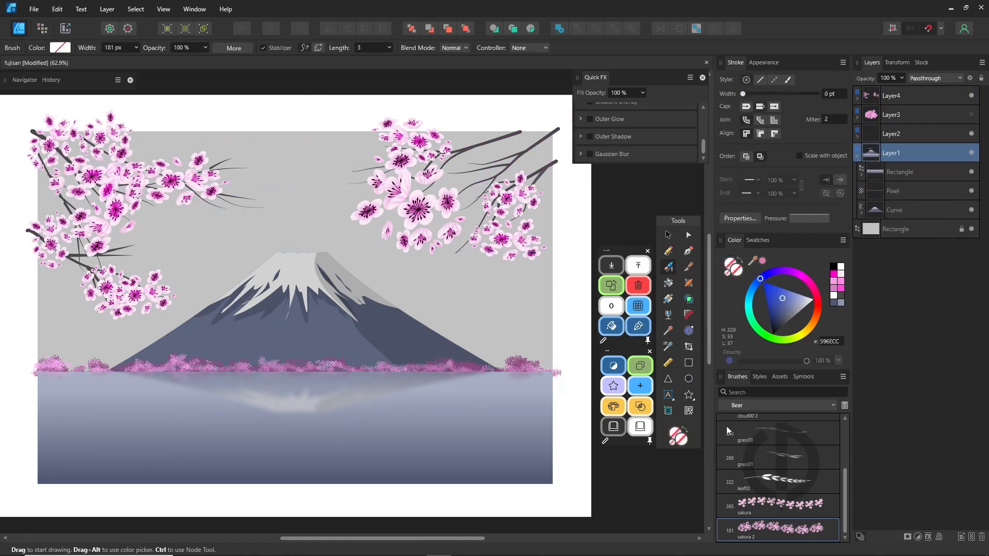
{"action": "left_click", "coordinate": [796, 325]}
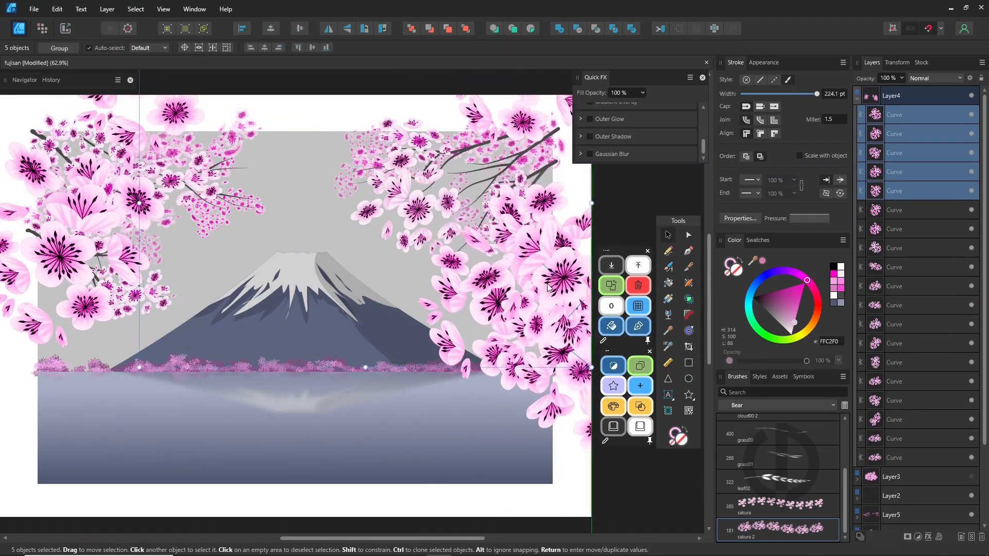
Step: Group the cherry-blossom layers using the Layer menu
{"action": "left_click", "coordinate": [106, 9]}
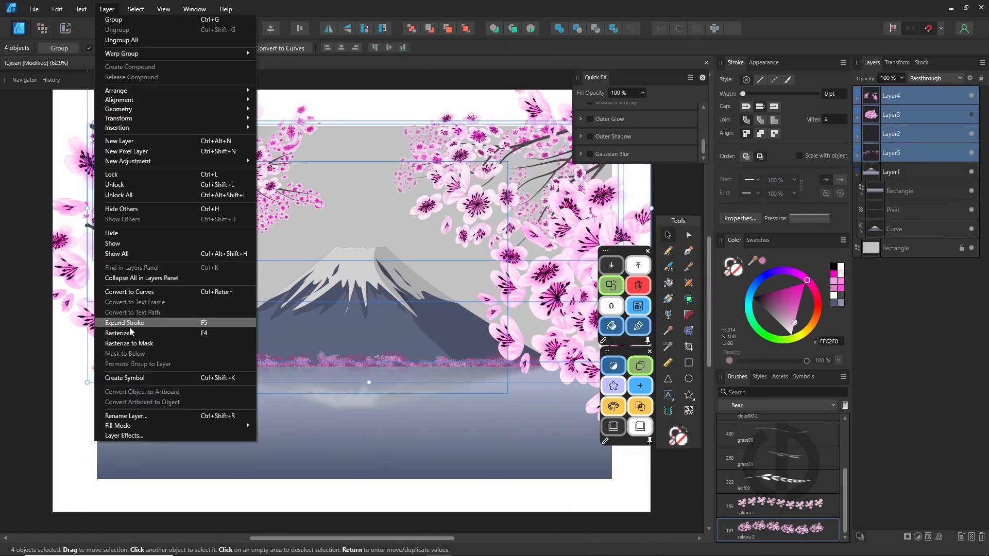
{"action": "left_click", "coordinate": [124, 322]}
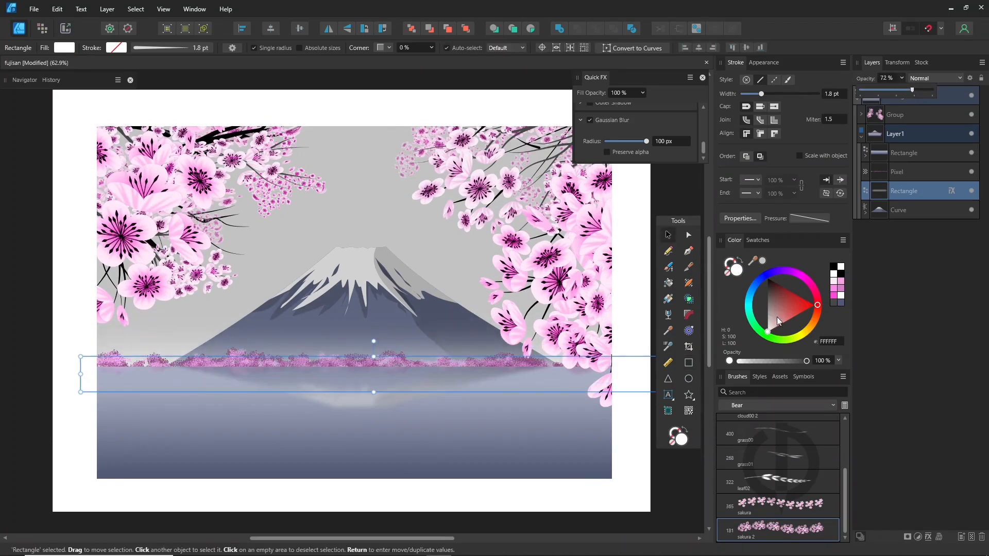
Step: Recolour the sky background a lighter pastel and adjust the lake gradient colours
{"action": "left_click", "coordinate": [688, 378]}
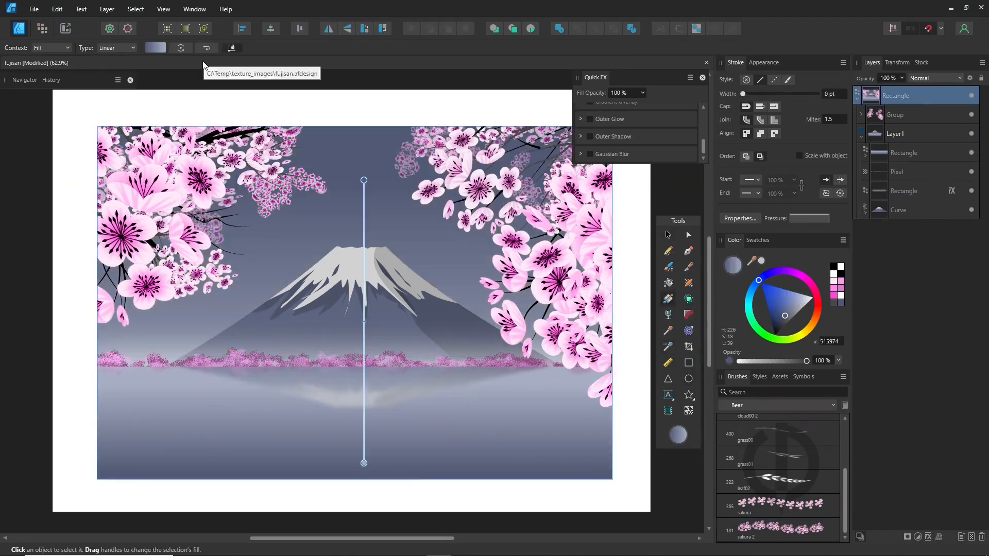
{"action": "left_click", "coordinate": [484, 427]}
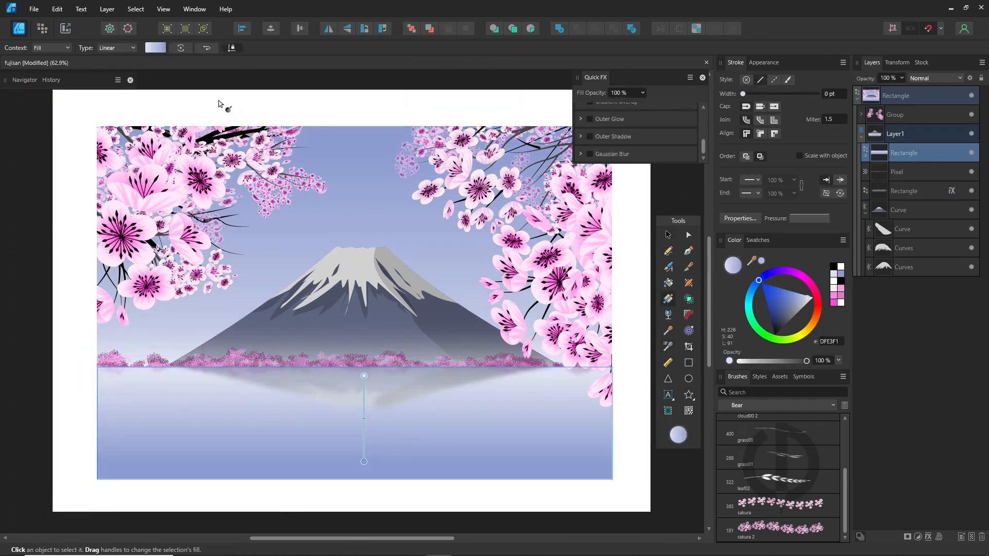
{"action": "left_click", "coordinate": [667, 251]}
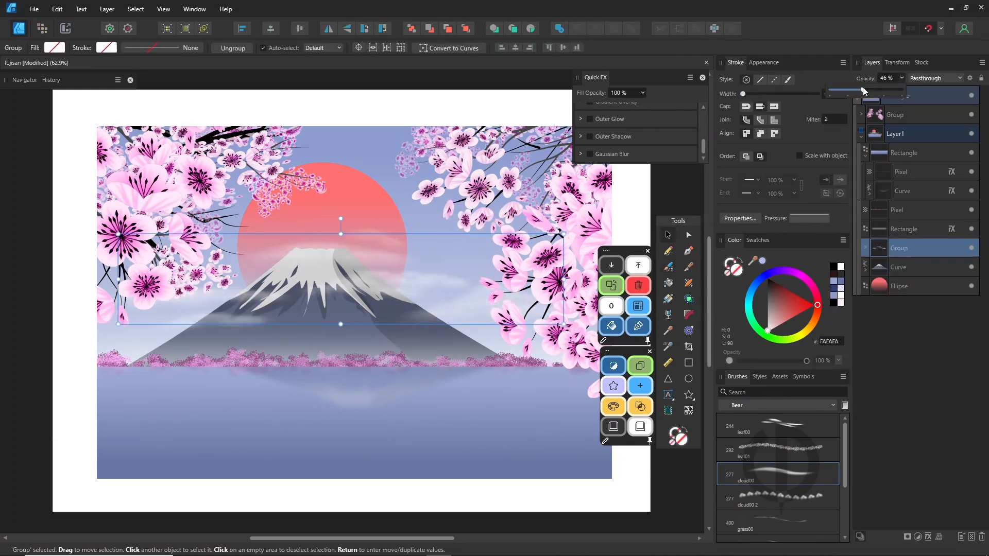
Step: Set the cloud group to partial opacity and fade the lake reflection with transparency
{"action": "left_click", "coordinate": [902, 324]}
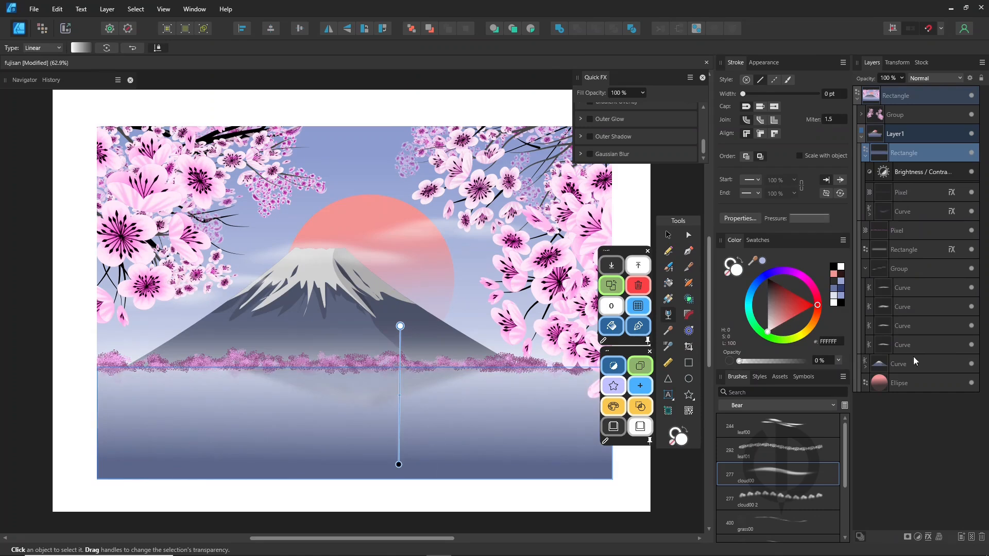
{"action": "left_click", "coordinate": [914, 364]}
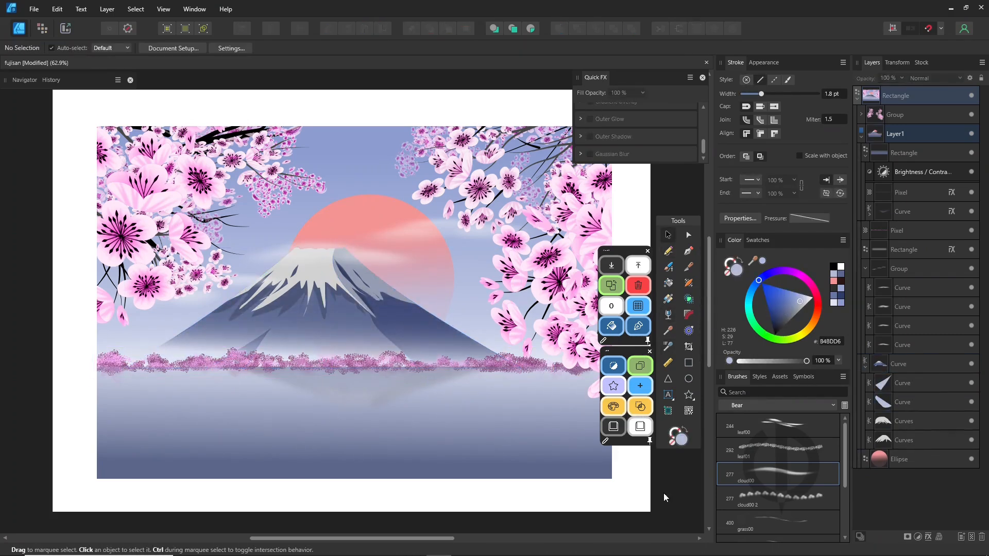
Step: Soften the shoreline blossom layer, tint the sky warm pink, and colour-balance the branches
{"action": "left_click", "coordinate": [896, 230]}
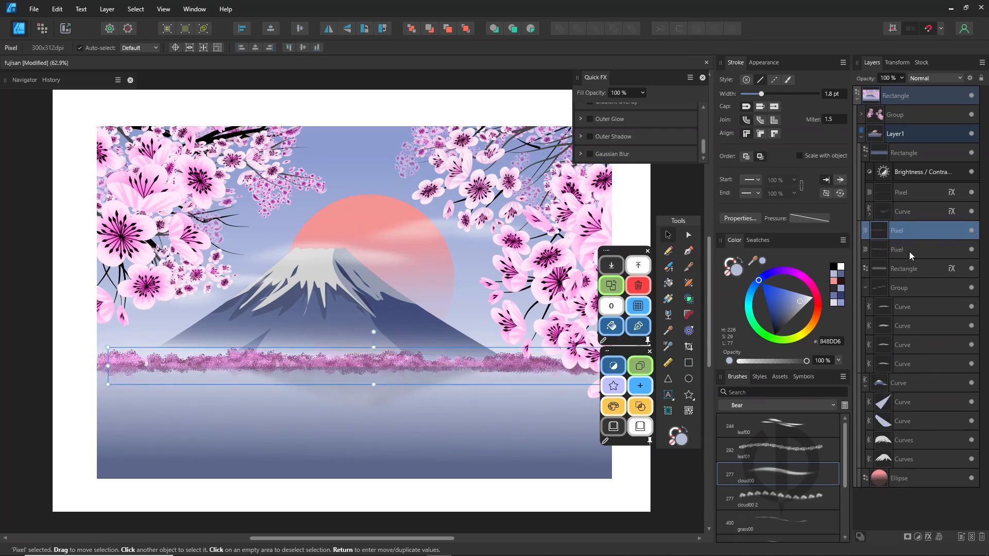
{"action": "left_click", "coordinate": [922, 172]}
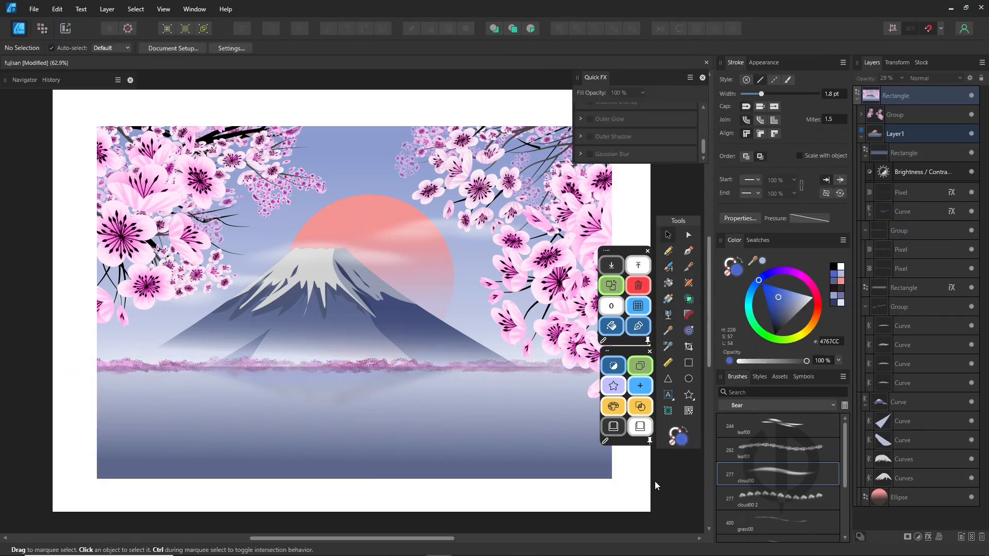
{"action": "left_click", "coordinate": [901, 211]}
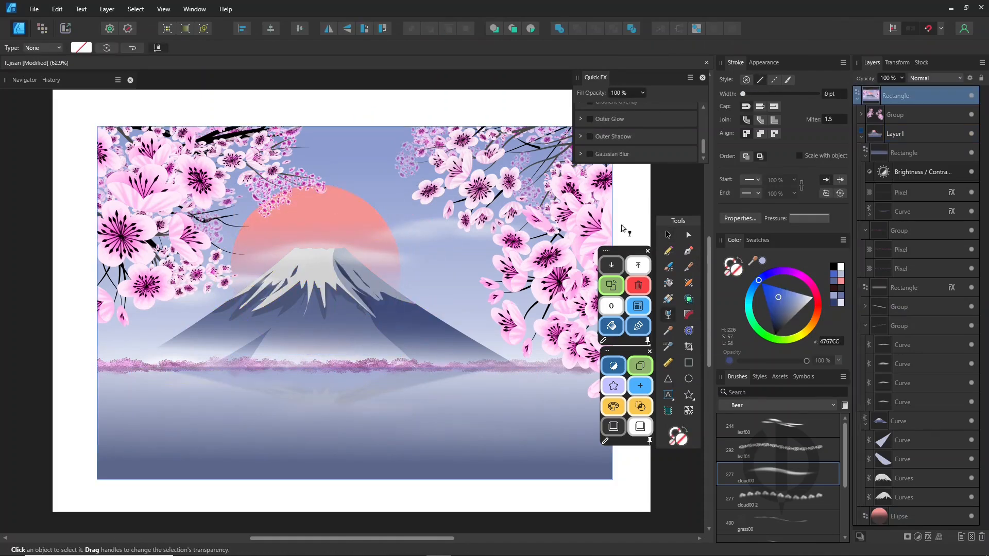
{"action": "left_click", "coordinate": [901, 115]}
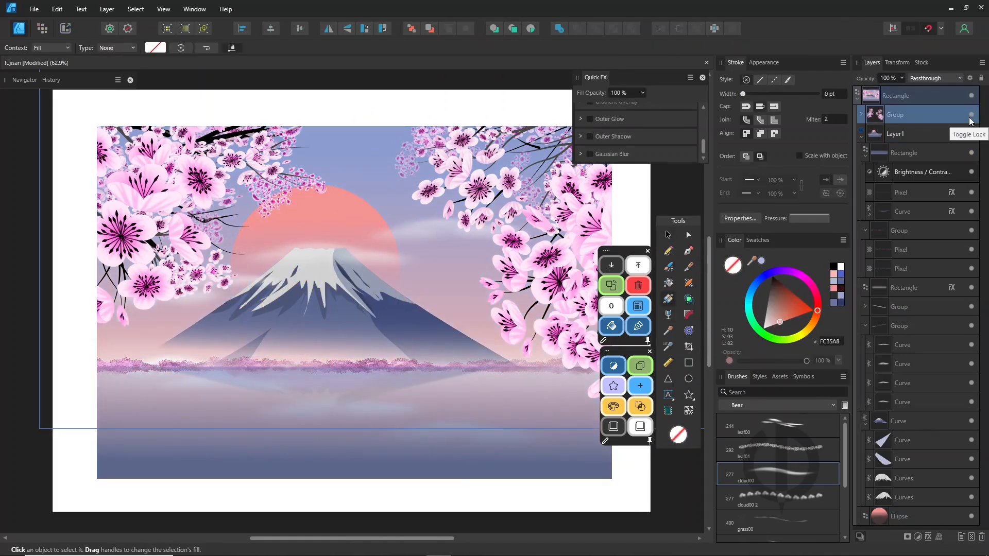
{"action": "left_click", "coordinate": [914, 114]}
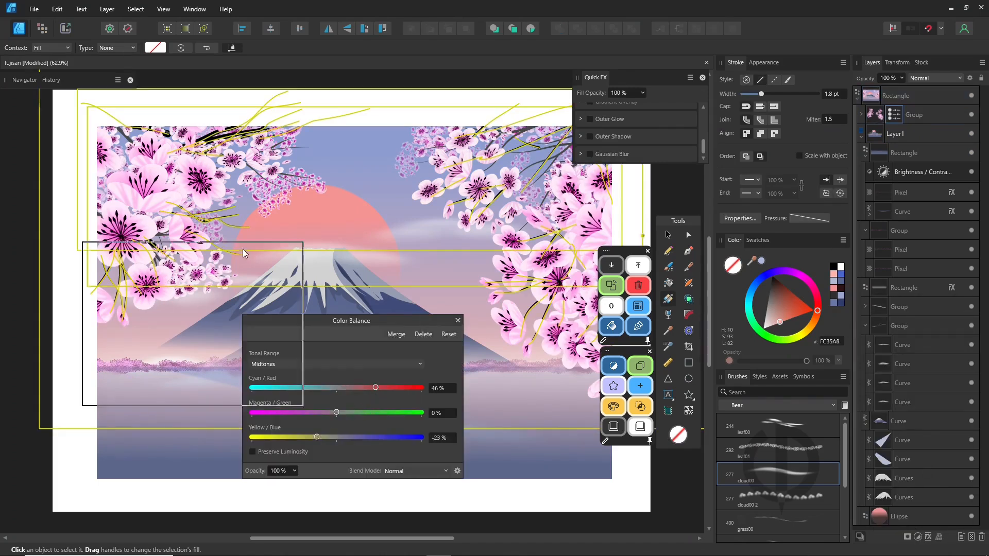